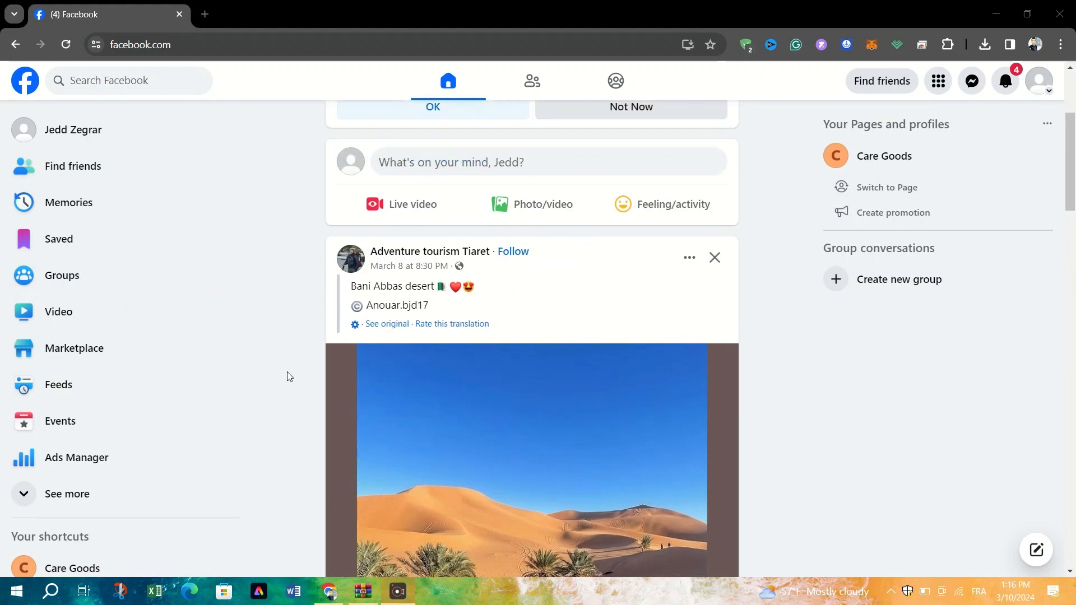
pyautogui.moveTo(1043, 78)
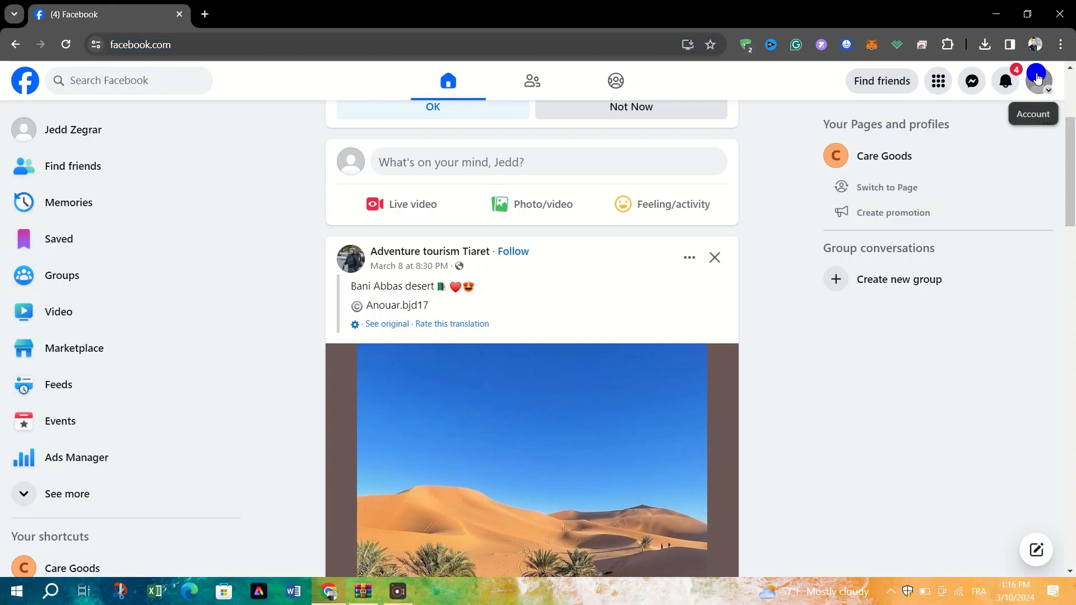
# - Open the Settings page from the profile menu's Settings & privacy options
pyautogui.click(1037, 80)
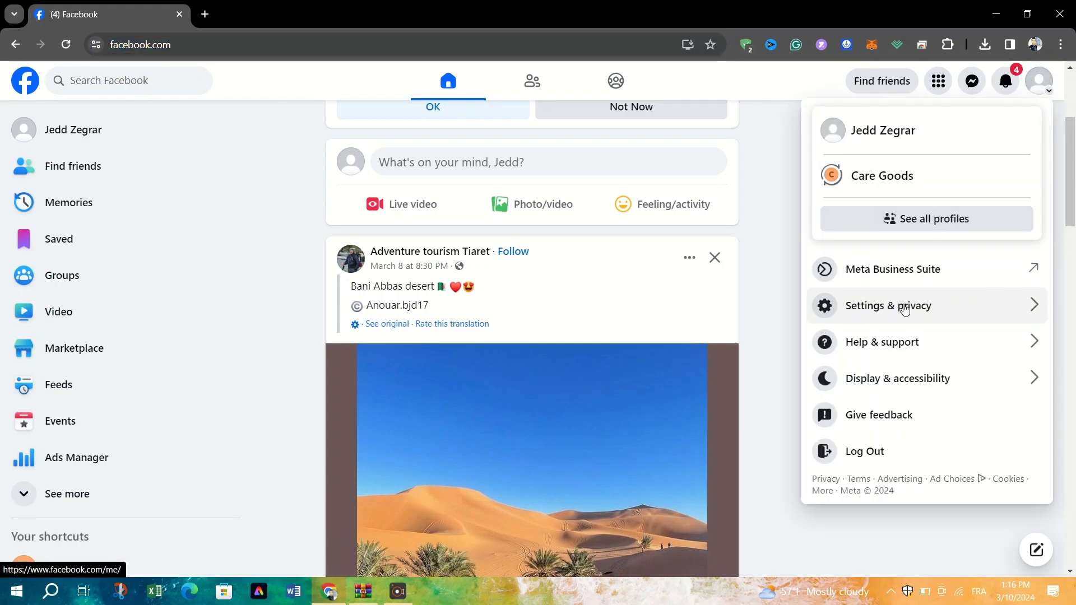
pyautogui.click(888, 305)
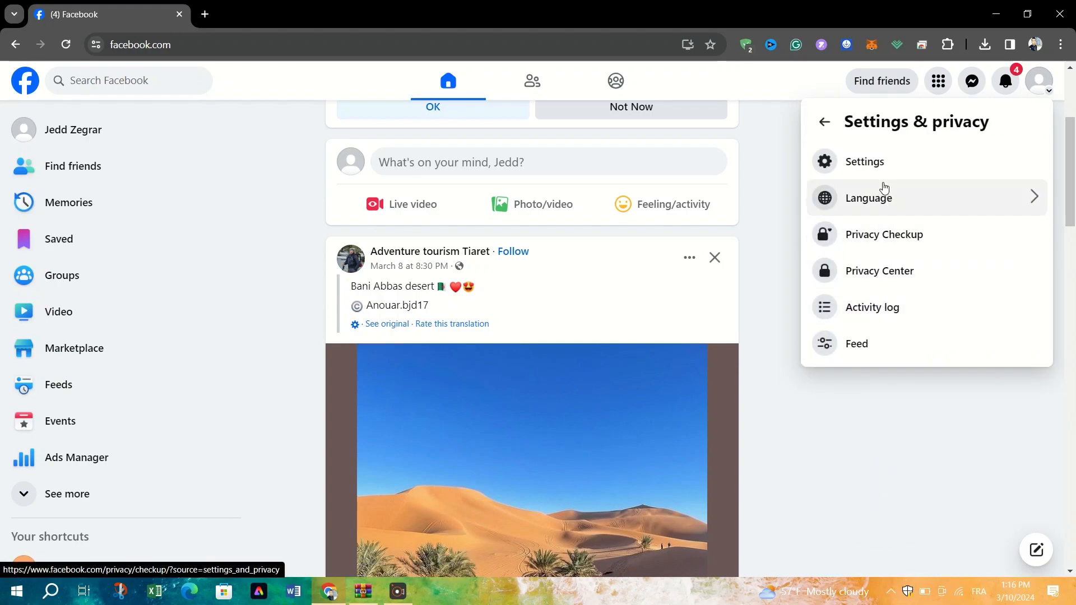
pyautogui.click(864, 161)
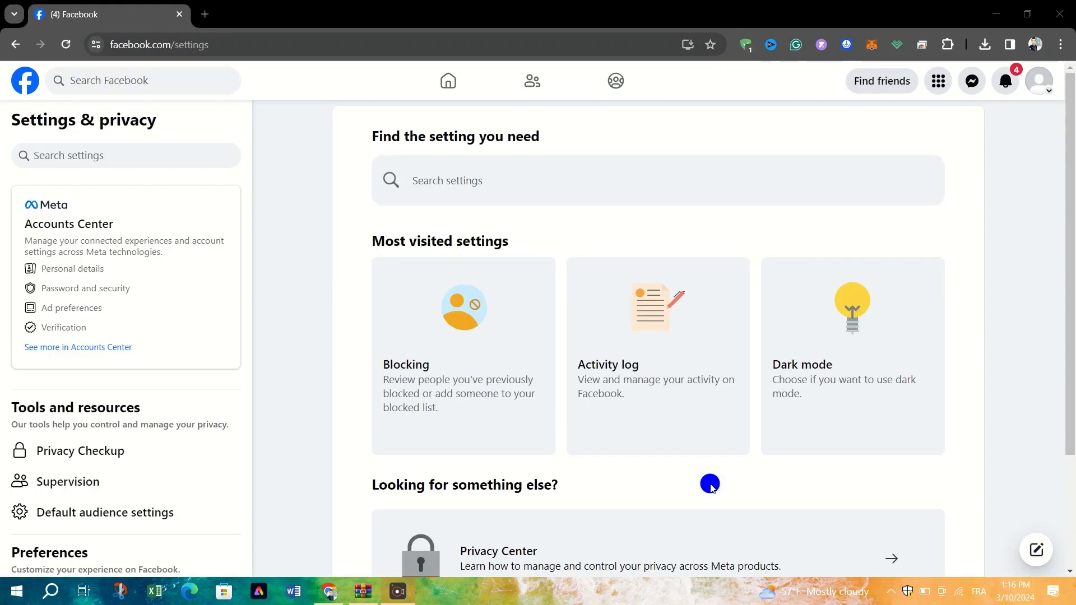
# - Follow the See more in Accounts Center link in the sidebar
pyautogui.click(77, 346)
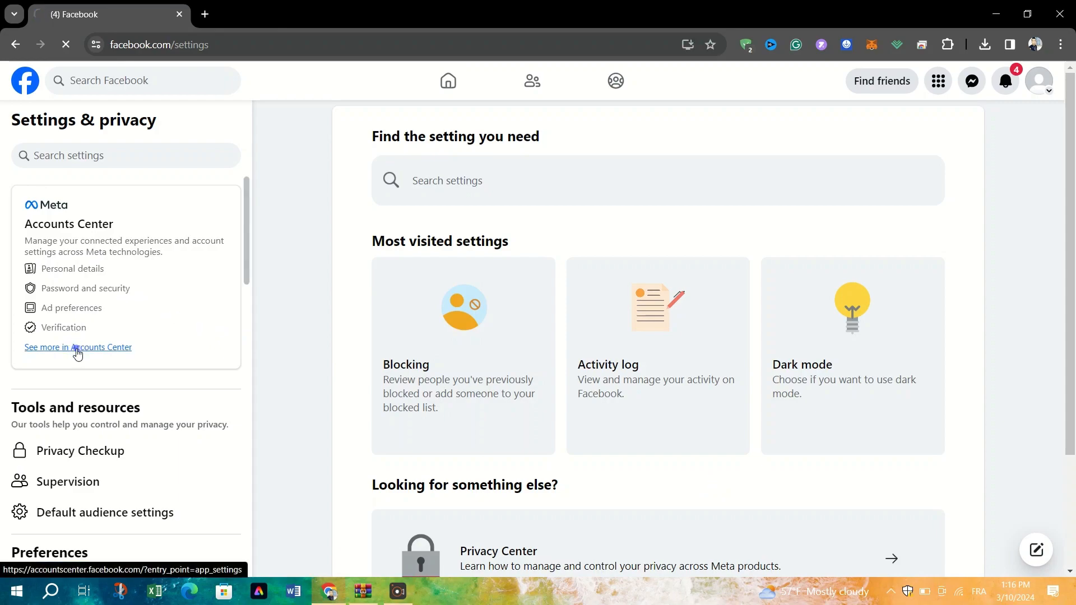
pyautogui.click(77, 348)
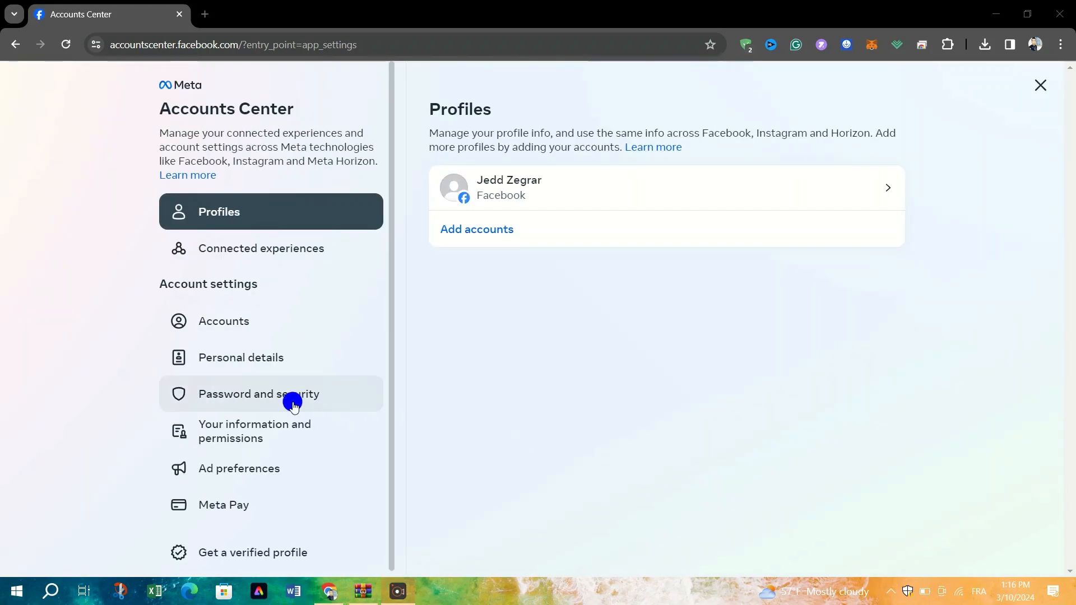
# - Go to Password and security, then open Where you're logged in
pyautogui.click(258, 394)
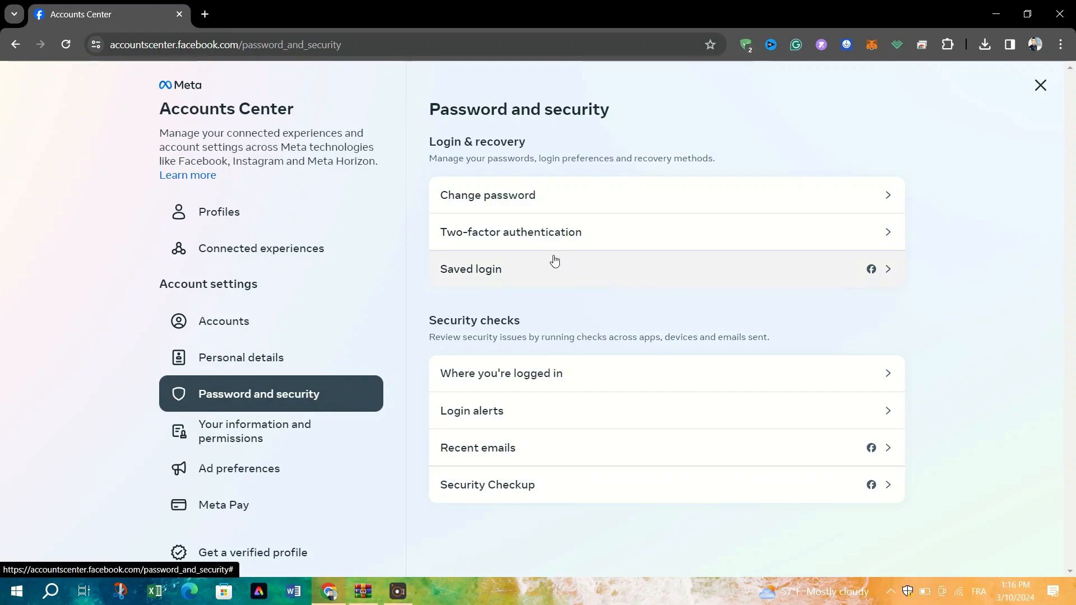
pyautogui.click(501, 374)
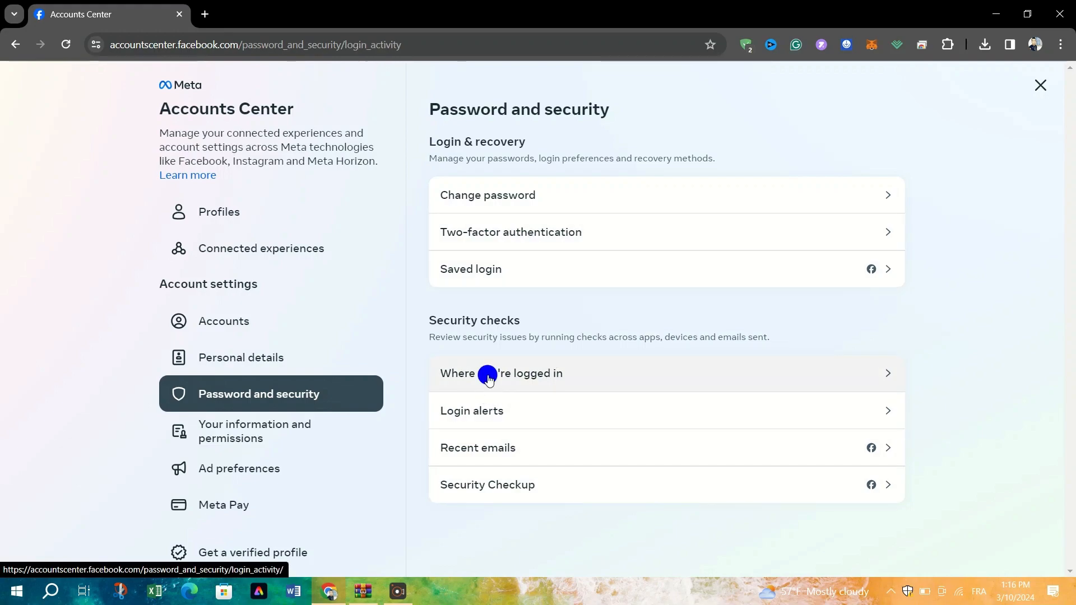
pyautogui.click(502, 374)
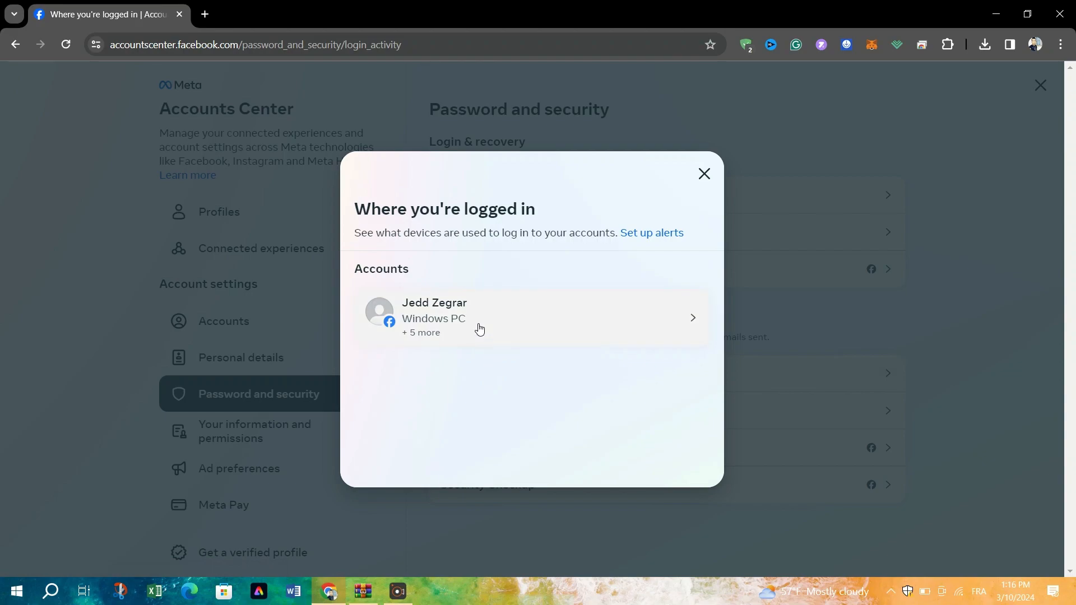
# - Open the Facebook account entry to view its login activity
pyautogui.click(478, 318)
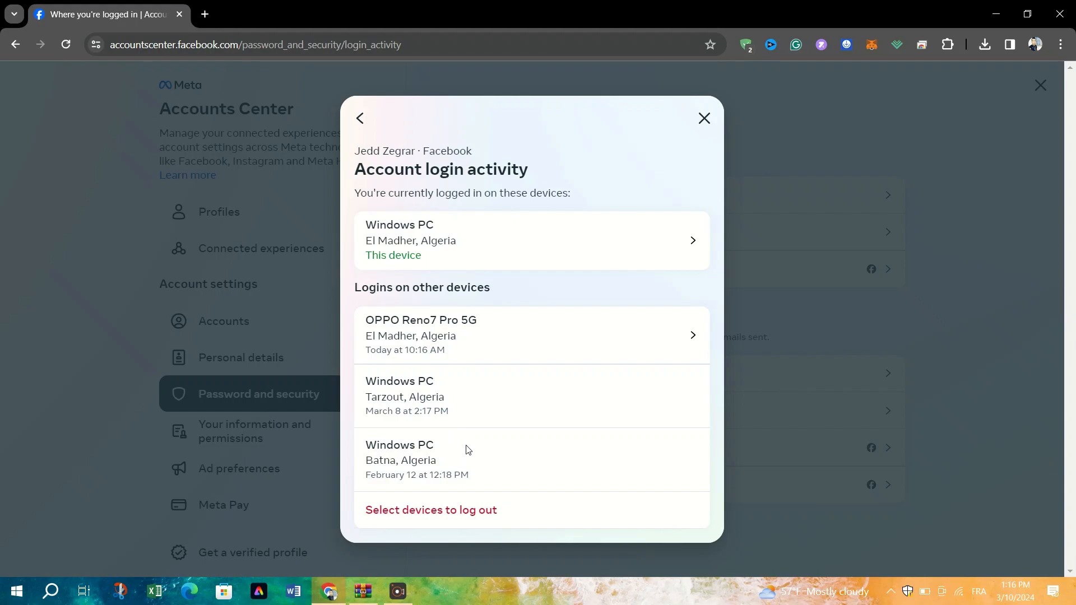
pyautogui.moveTo(422, 282)
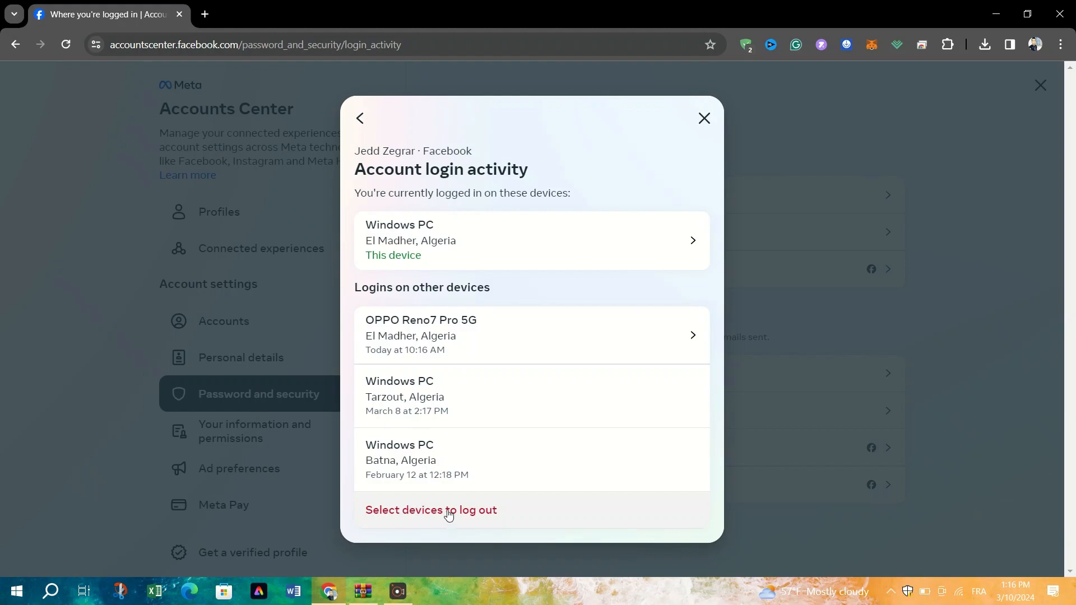
# - Select the OPPO Reno7 Pro 5G and both other Windows PCs for logout, then close the dialog
pyautogui.click(431, 510)
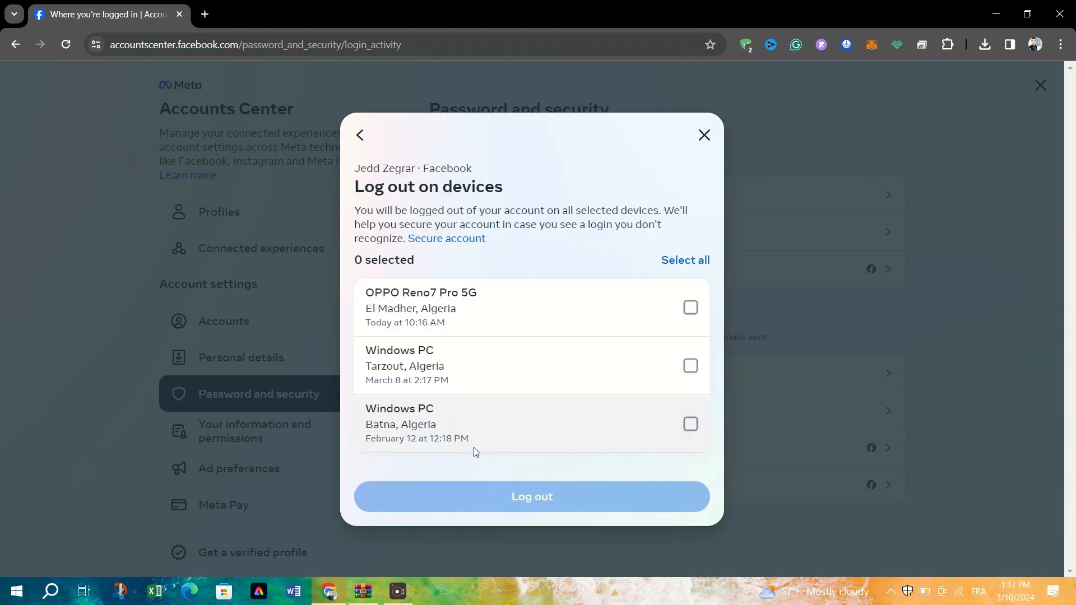
pyautogui.click(690, 307)
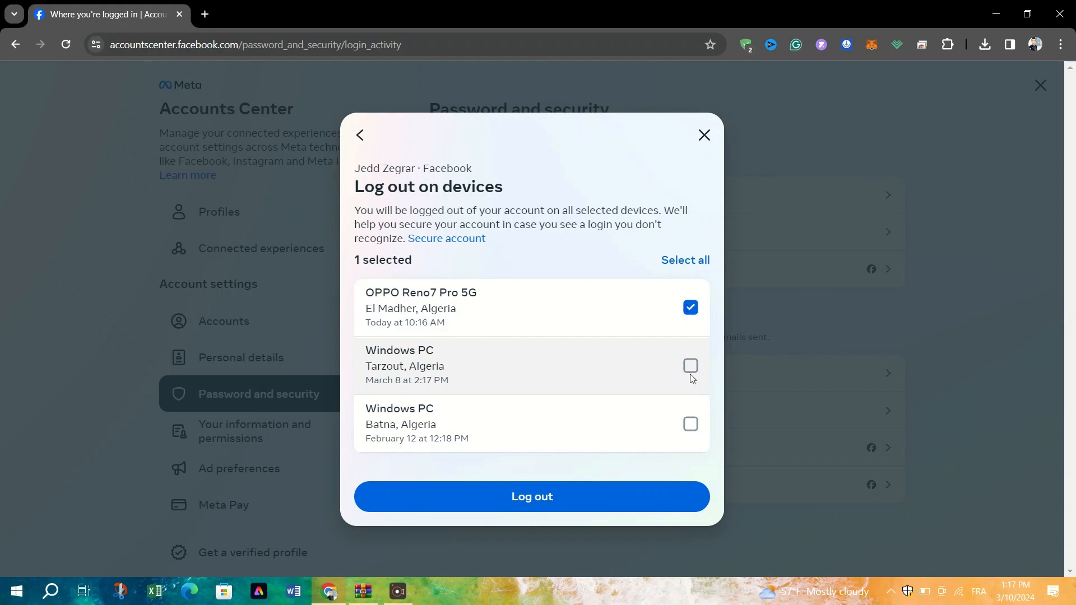
pyautogui.click(684, 261)
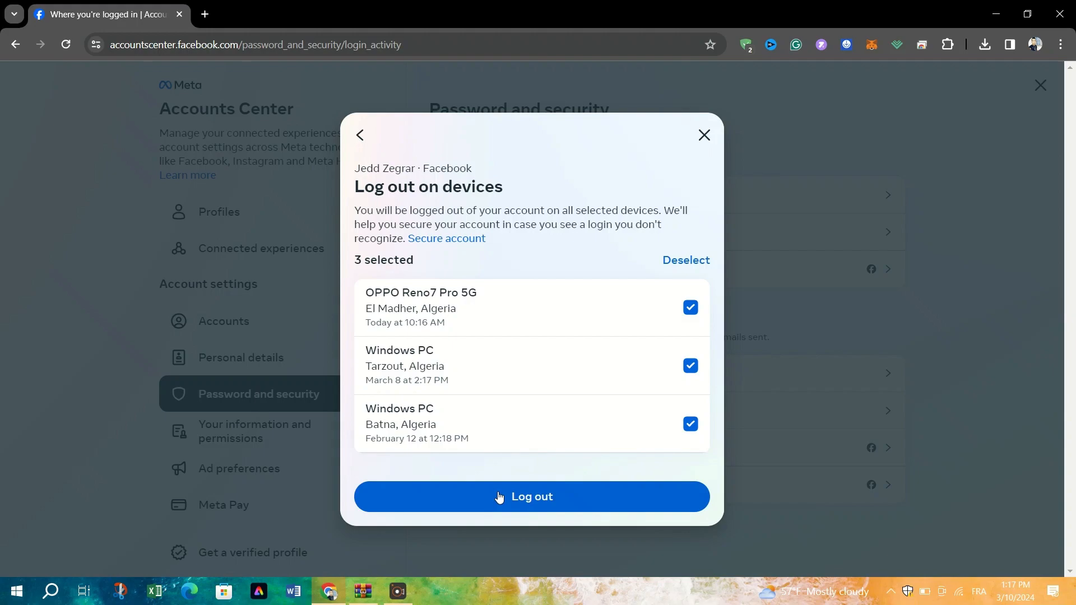
pyautogui.moveTo(725, 104)
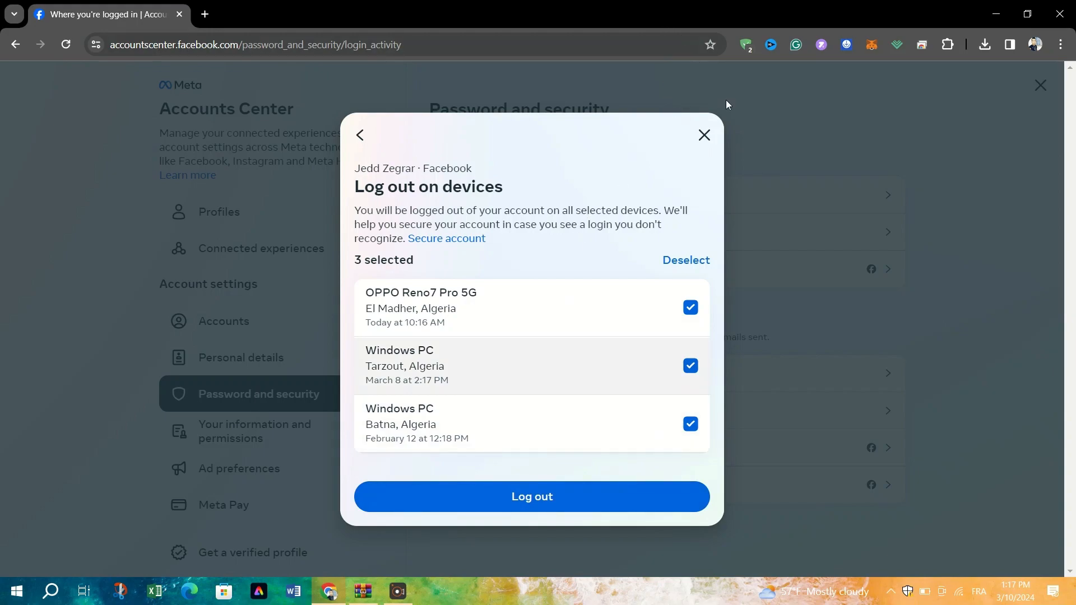
pyautogui.click(703, 134)
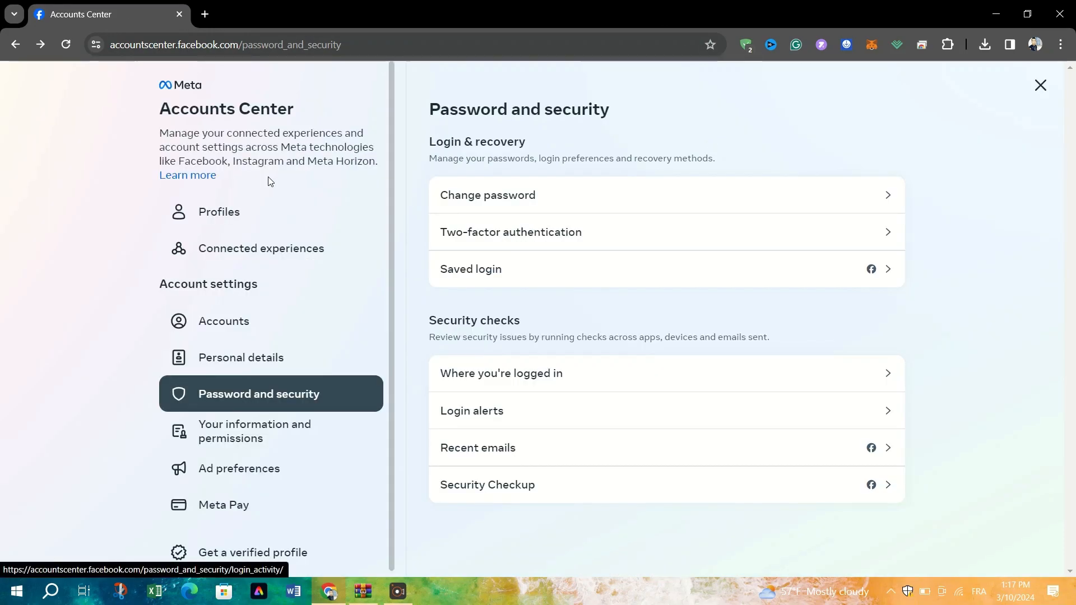